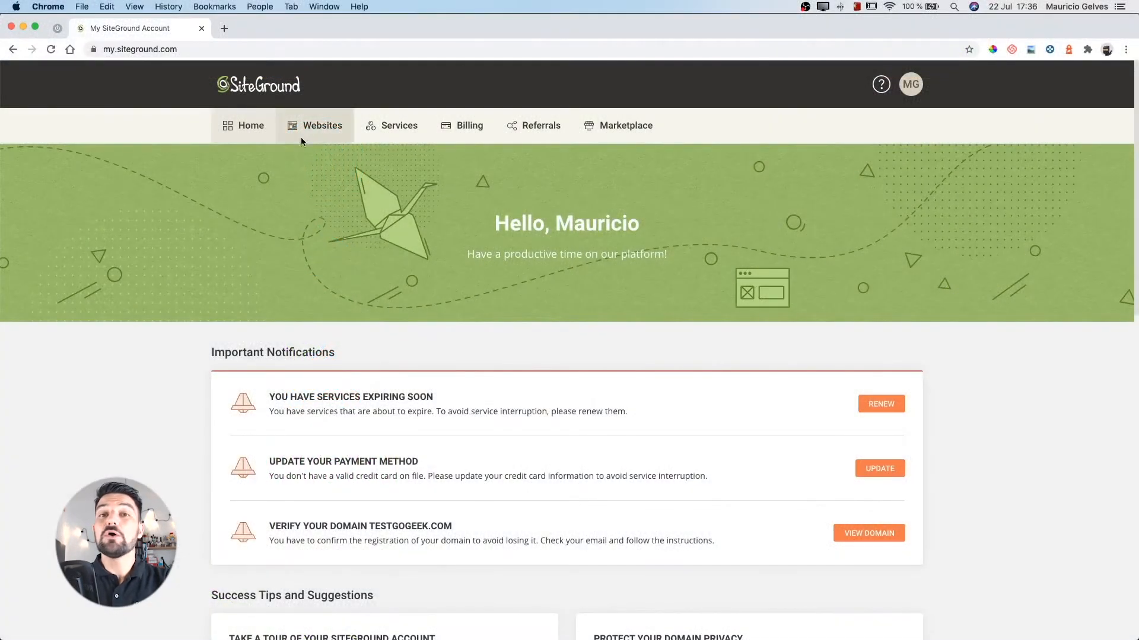
- From My Websites, launch Site Tools for testgogeek.com
{"action": "left_click", "coordinate": [321, 125]}
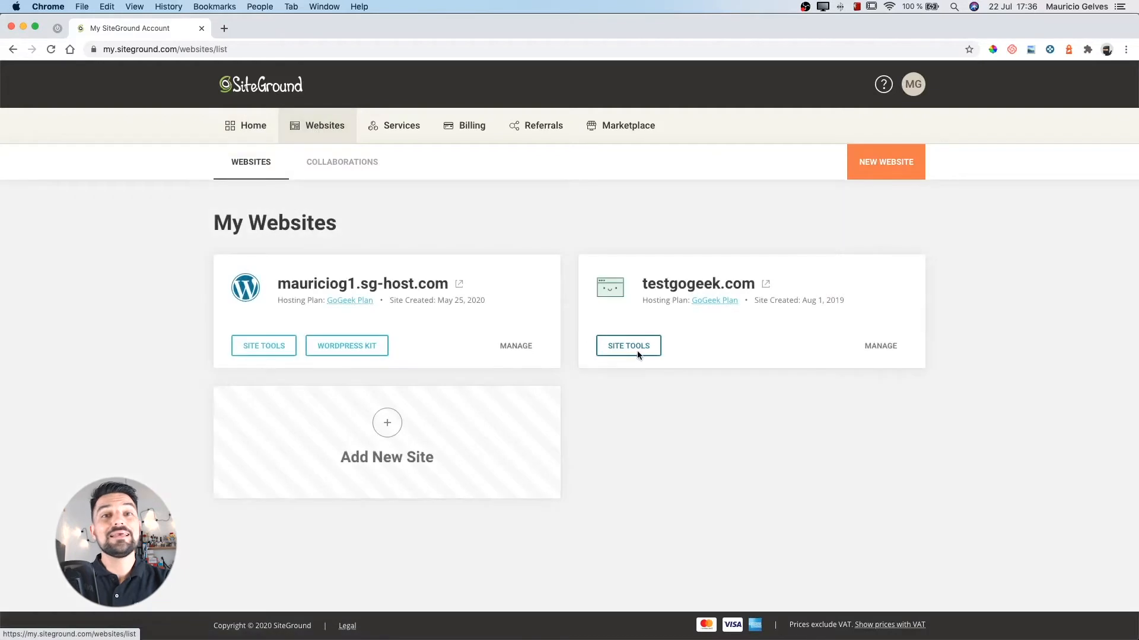
{"action": "left_click", "coordinate": [627, 345]}
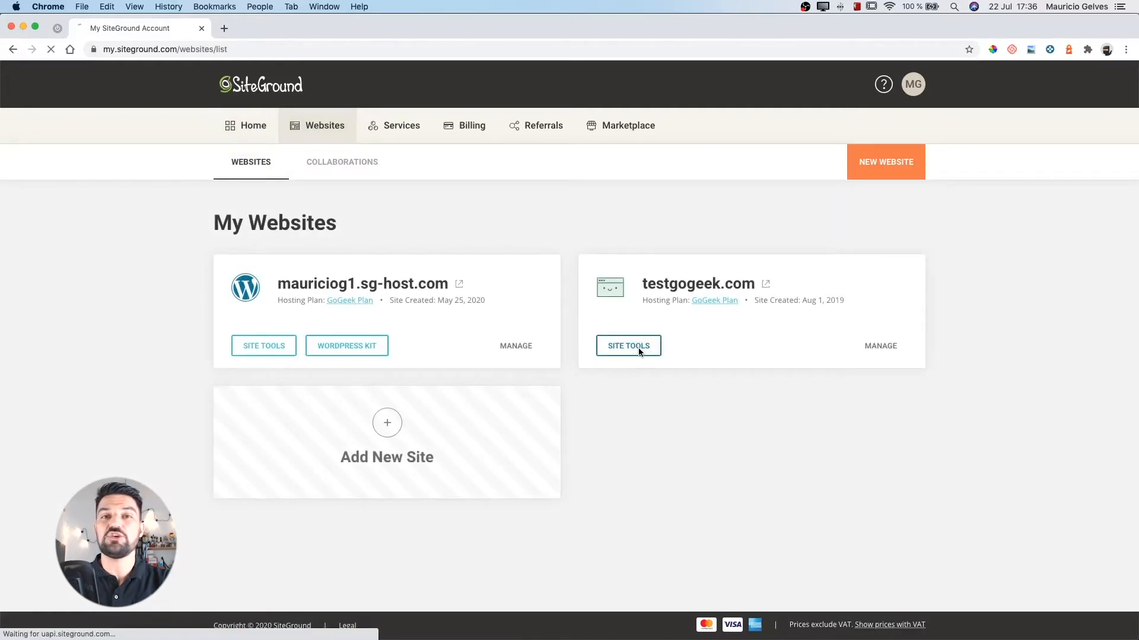
- Go to the App Manager page of testgogeek.com's Site Tools
{"action": "left_click", "coordinate": [627, 345]}
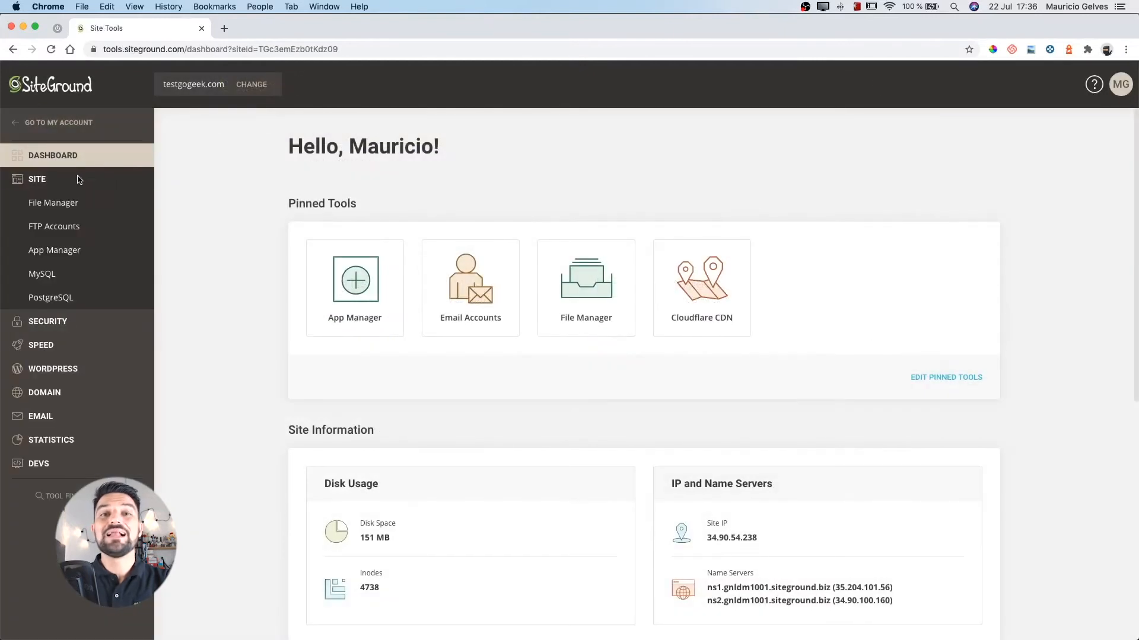
{"action": "left_click", "coordinate": [54, 250]}
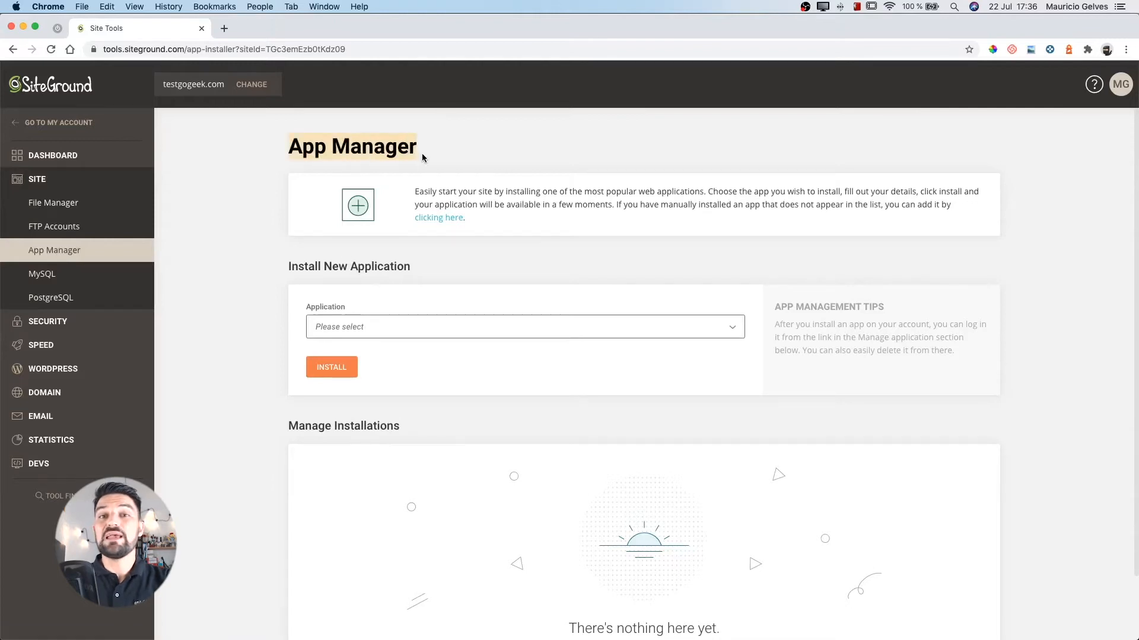
- Expand the Application list under Install New Application and browse its categories
{"action": "left_click", "coordinate": [523, 326]}
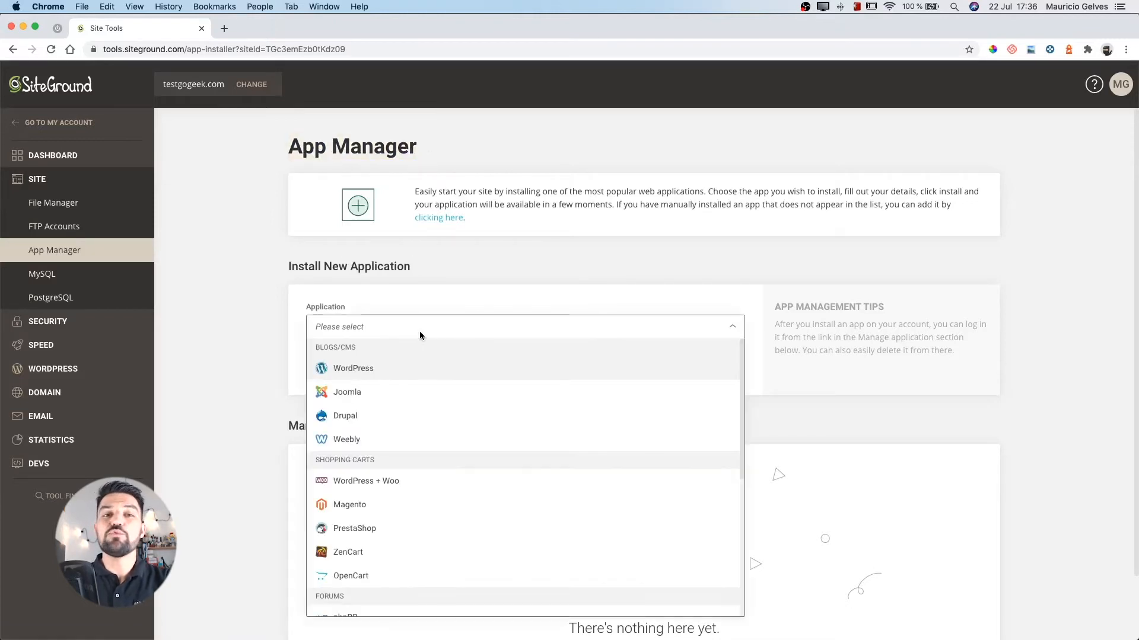
{"action": "scroll", "scroll_direction": "down", "scroll_amount": 3}
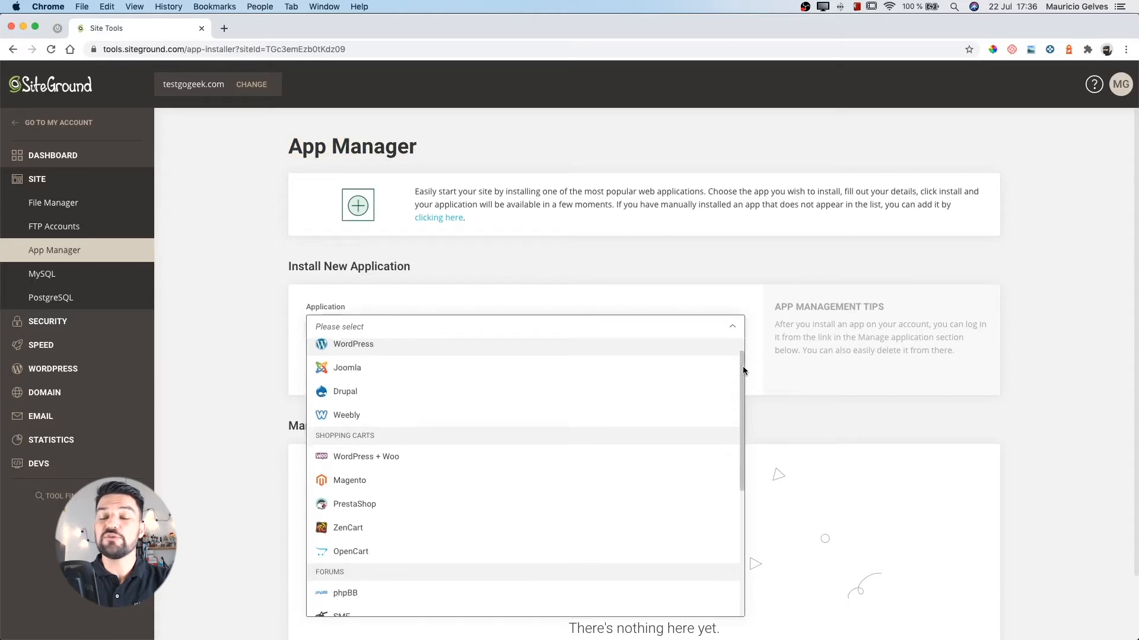
{"action": "scroll", "scroll_direction": "down", "scroll_amount": 3}
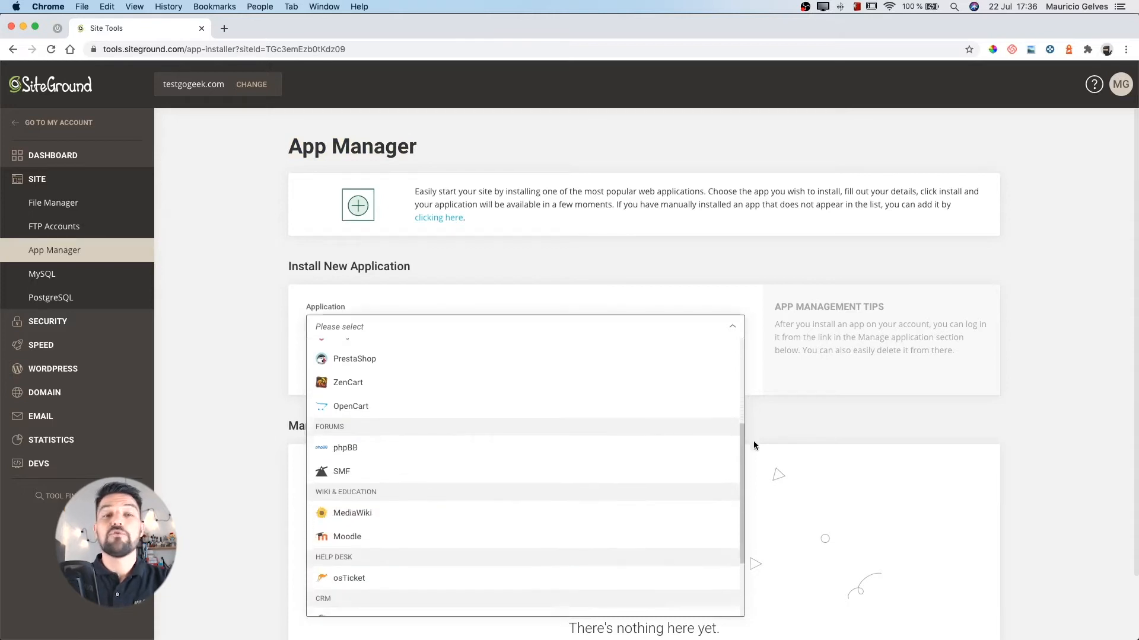
{"action": "scroll", "scroll_direction": "down", "scroll_amount": 3}
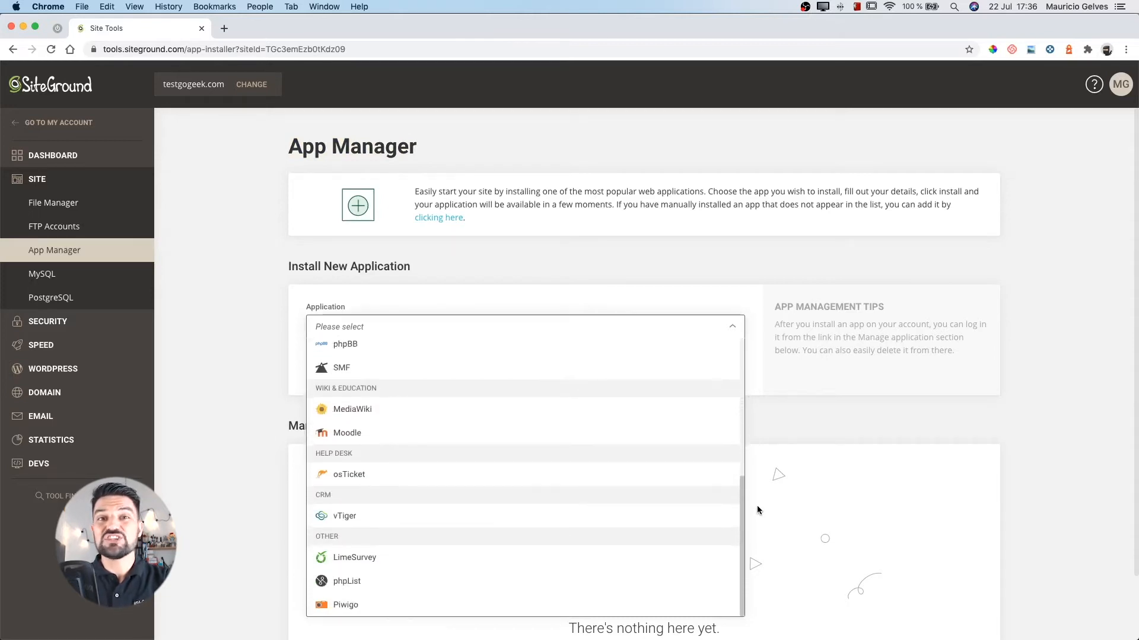
{"action": "scroll", "scroll_direction": "up", "scroll_amount": 3}
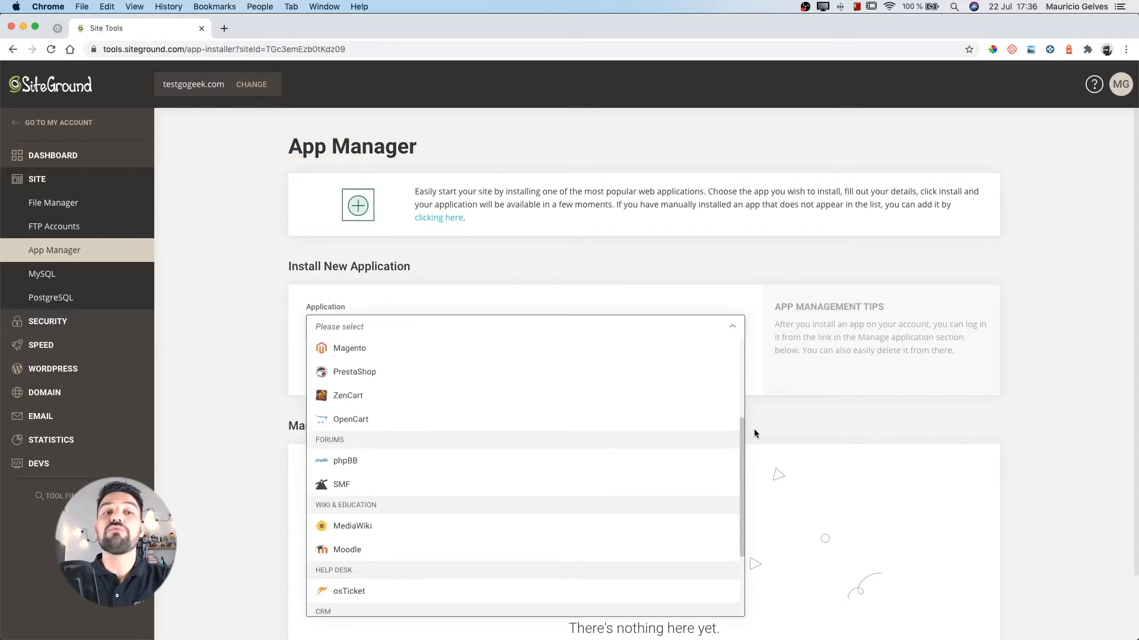
{"action": "scroll", "scroll_direction": "up", "scroll_amount": 3}
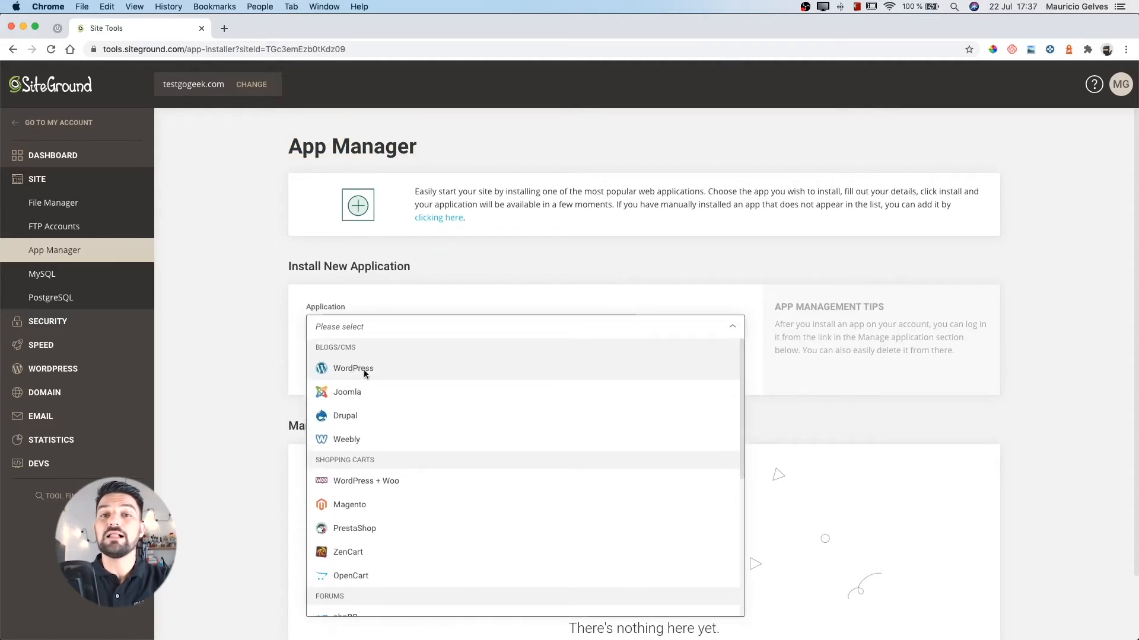
- Choose WordPress as the application and set the admin username to 'mgelves'
{"action": "left_click", "coordinate": [354, 367]}
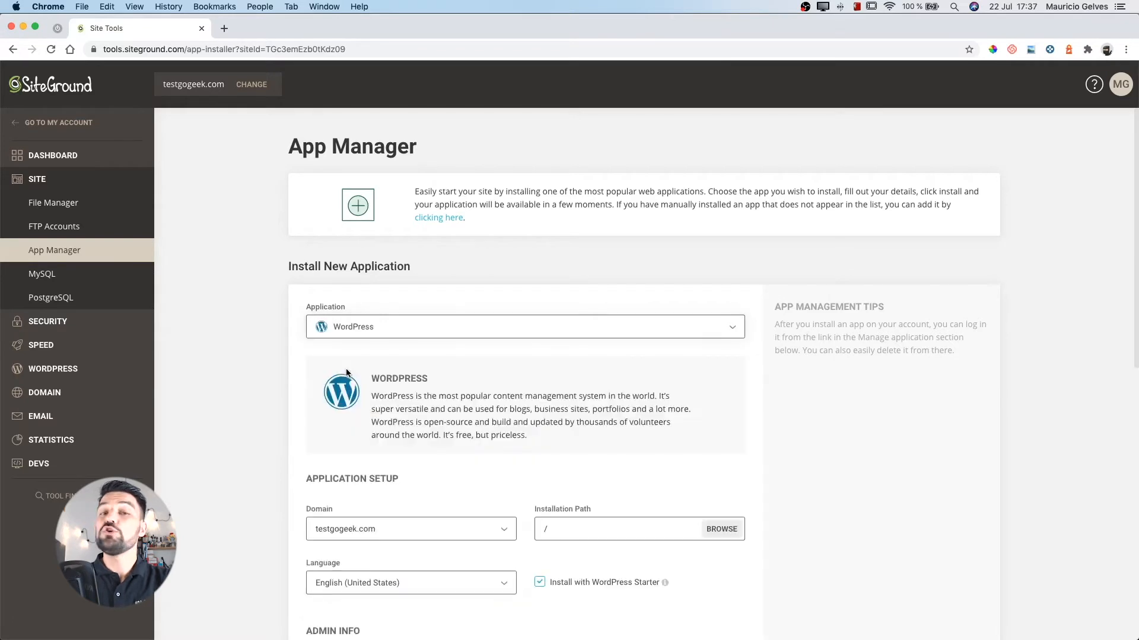
{"action": "scroll", "scroll_direction": "down", "scroll_amount": 3}
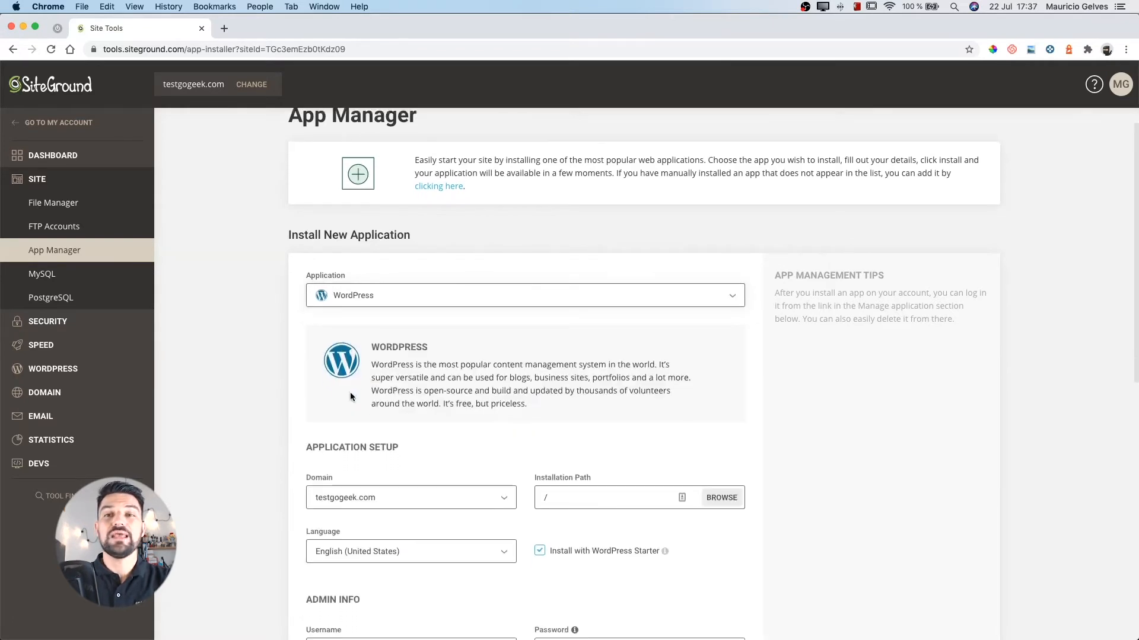
{"action": "scroll", "scroll_direction": "down", "scroll_amount": 3}
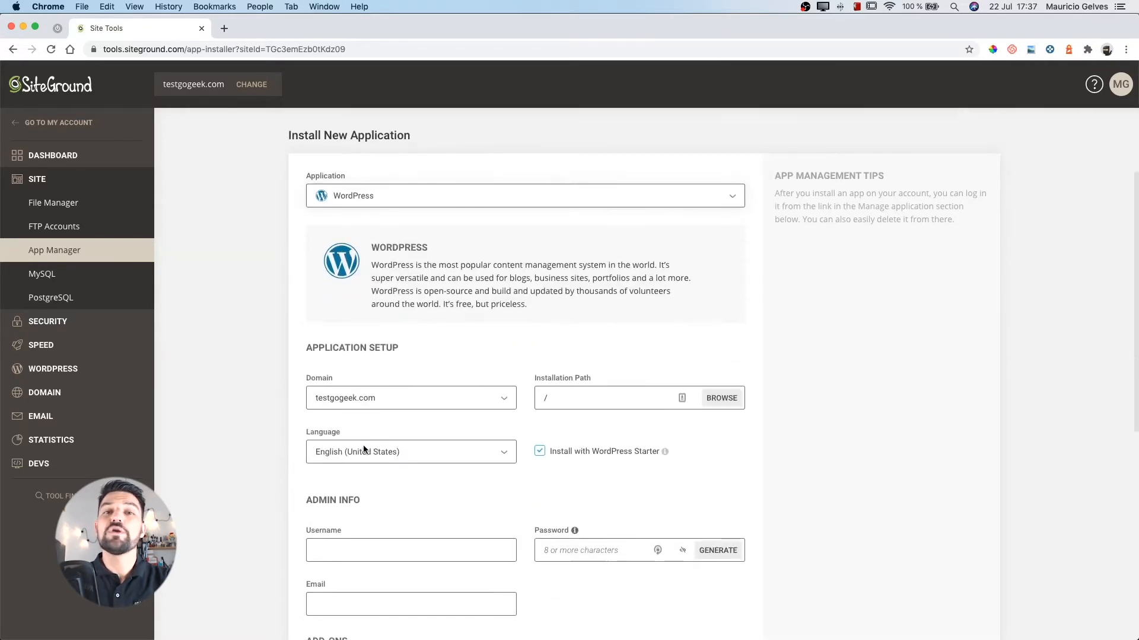
{"action": "scroll", "scroll_direction": "down", "scroll_amount": 3}
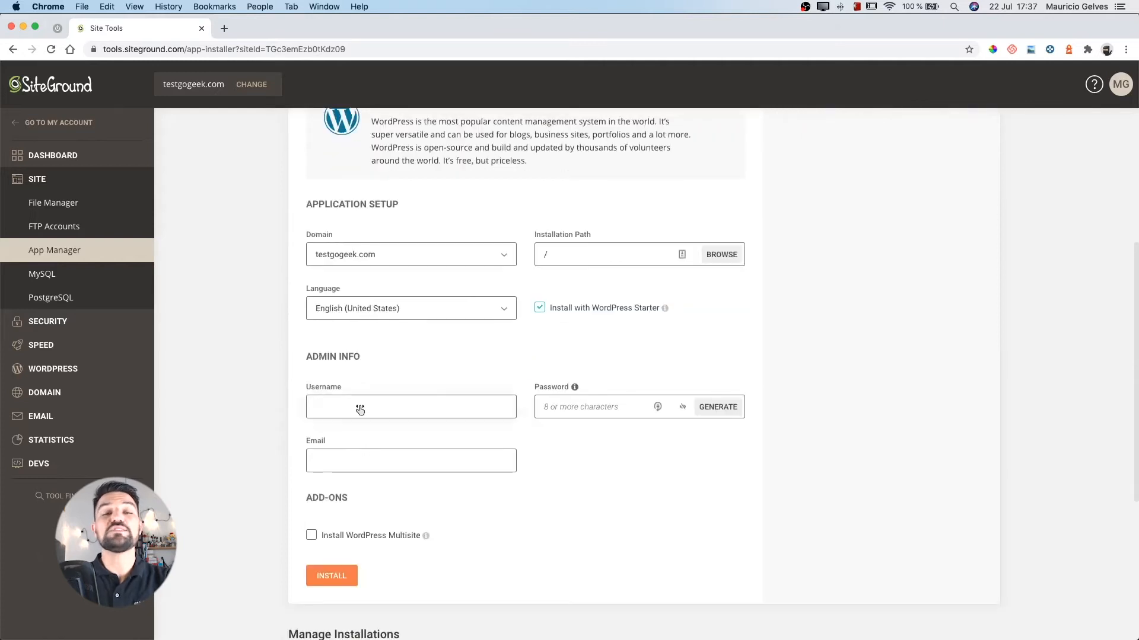
{"action": "type", "text": "mgelves"}
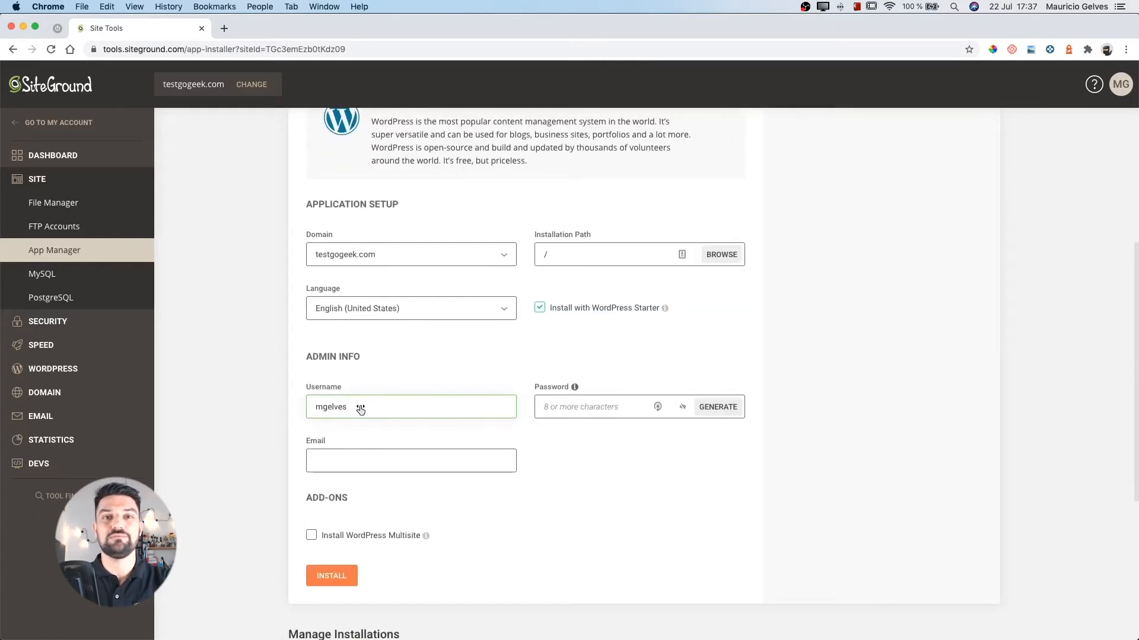
- Generate a strong admin password and move on to the admin email field
{"action": "left_click", "coordinate": [717, 407]}
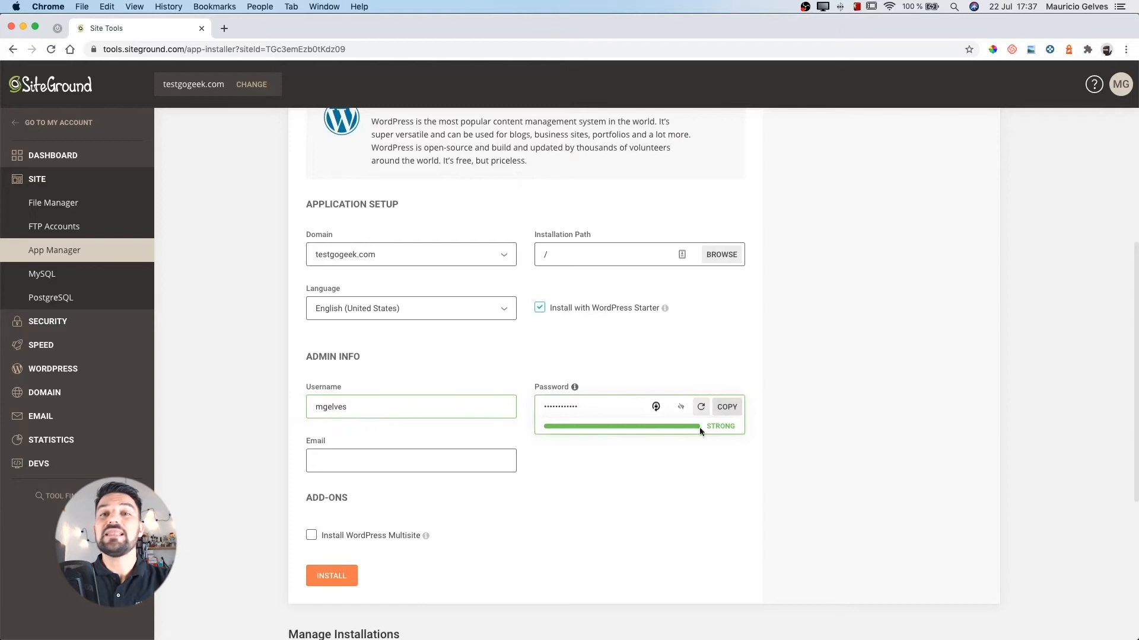
{"action": "left_click", "coordinate": [410, 461]}
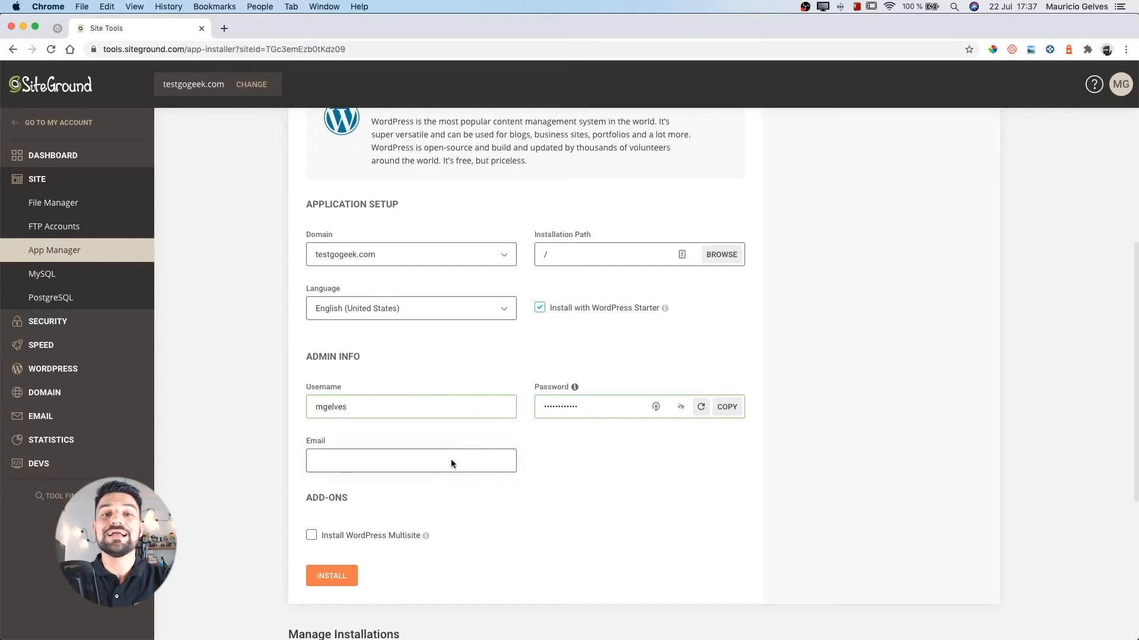
{"action": "left_click", "coordinate": [331, 577]}
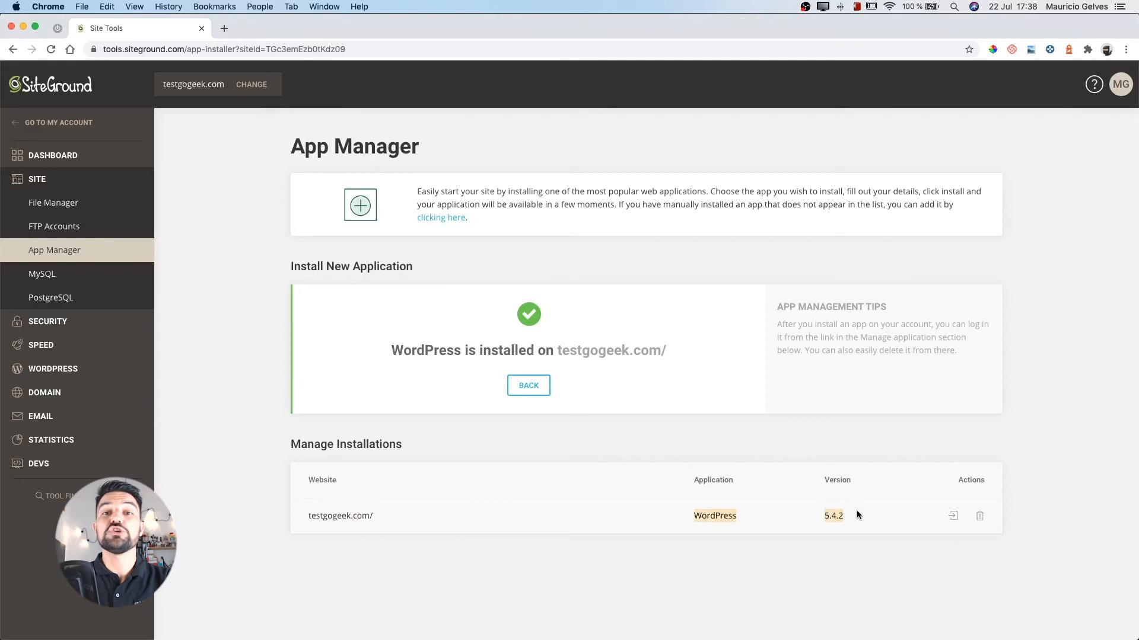
{"action": "mouse_move", "coordinate": [953, 516]}
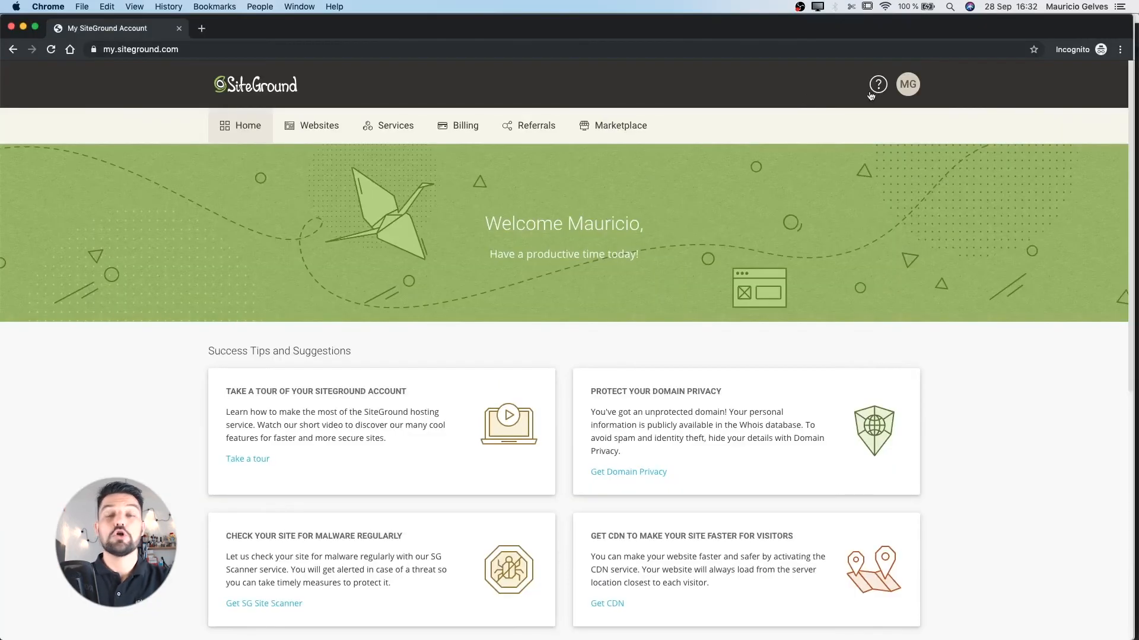
- Reach the Helpdesk contact page via quick help's View Help Center
{"action": "left_click", "coordinate": [877, 84]}
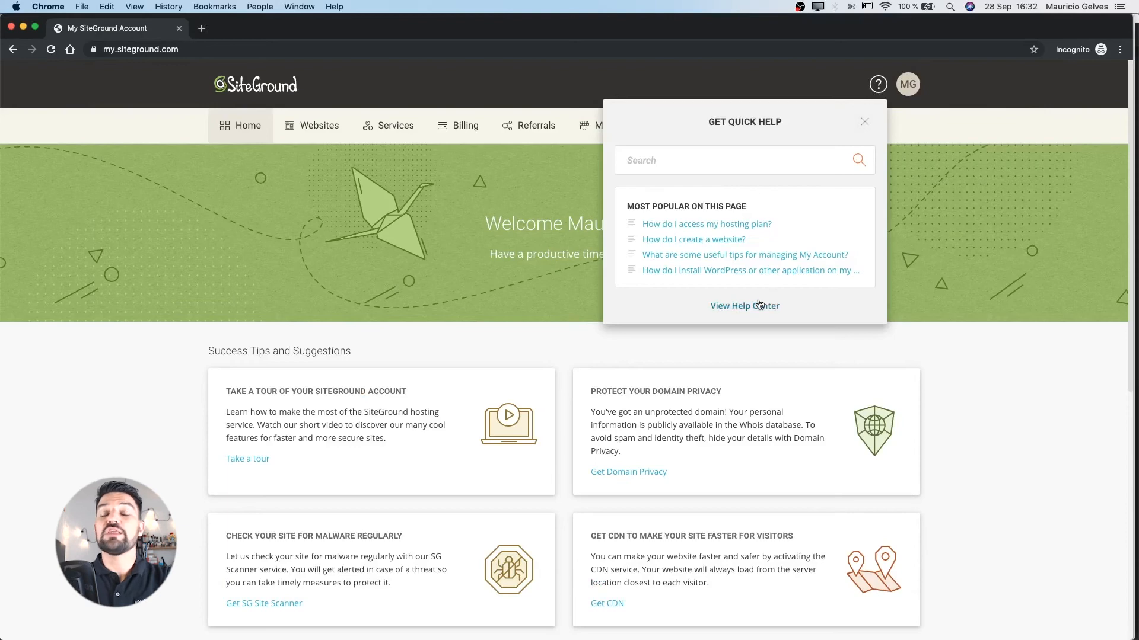
{"action": "left_click", "coordinate": [745, 306]}
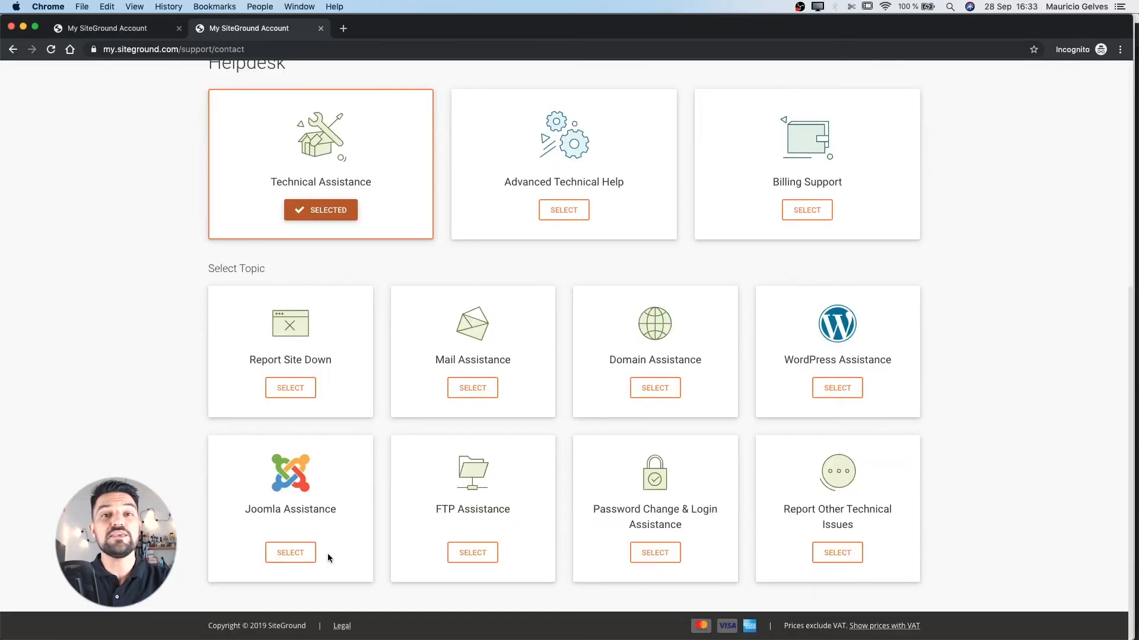